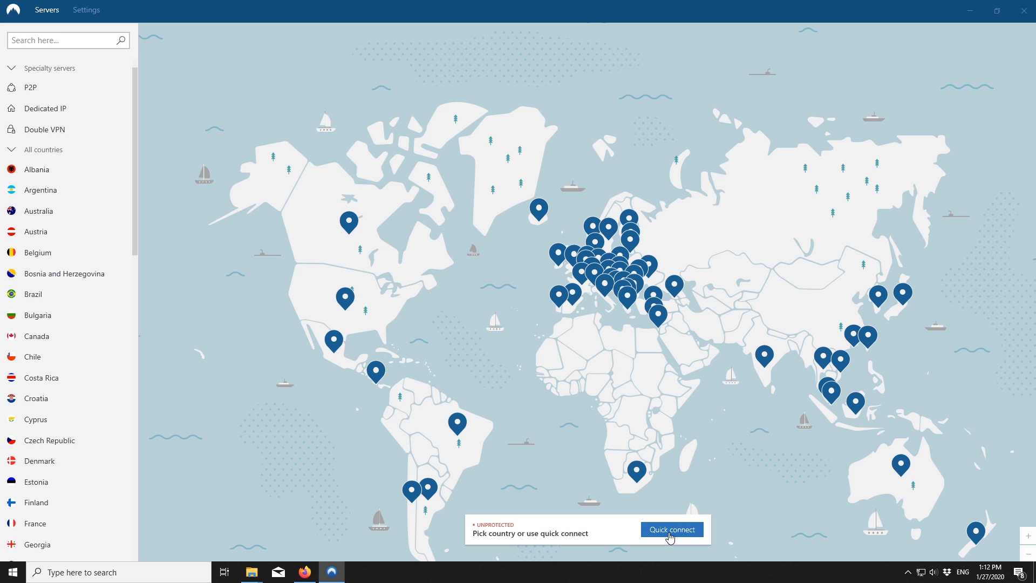
pyautogui.moveTo(84, 19)
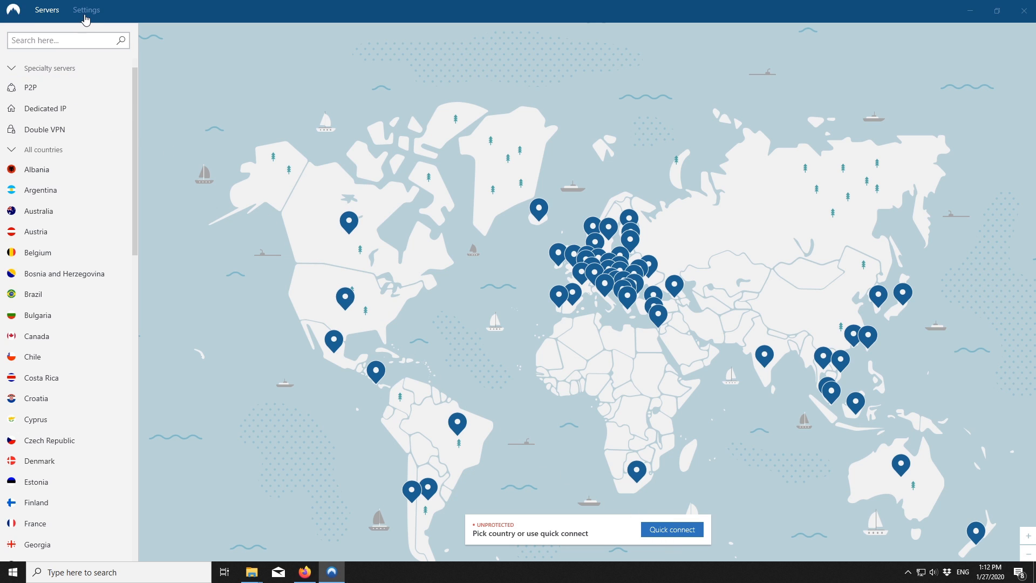
# - Install the available NordVPN 6.26.14 update from Settings
pyautogui.click(86, 10)
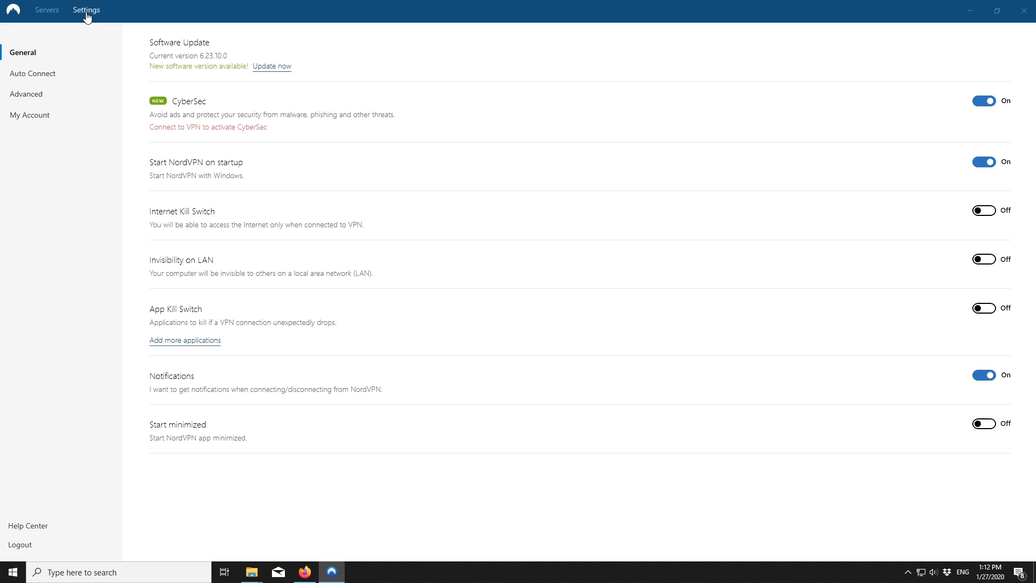
pyautogui.moveTo(256, 80)
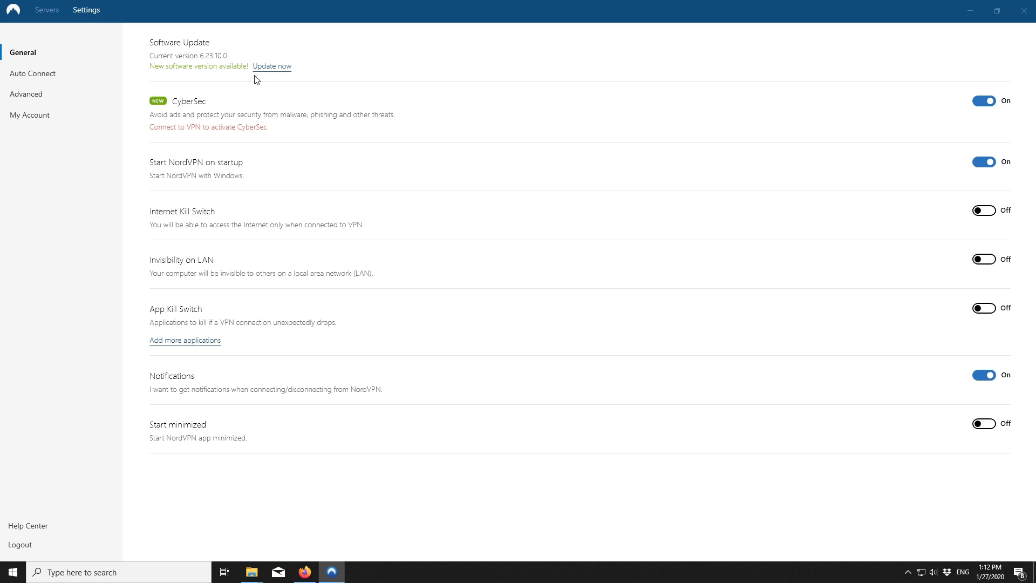
pyautogui.click(271, 66)
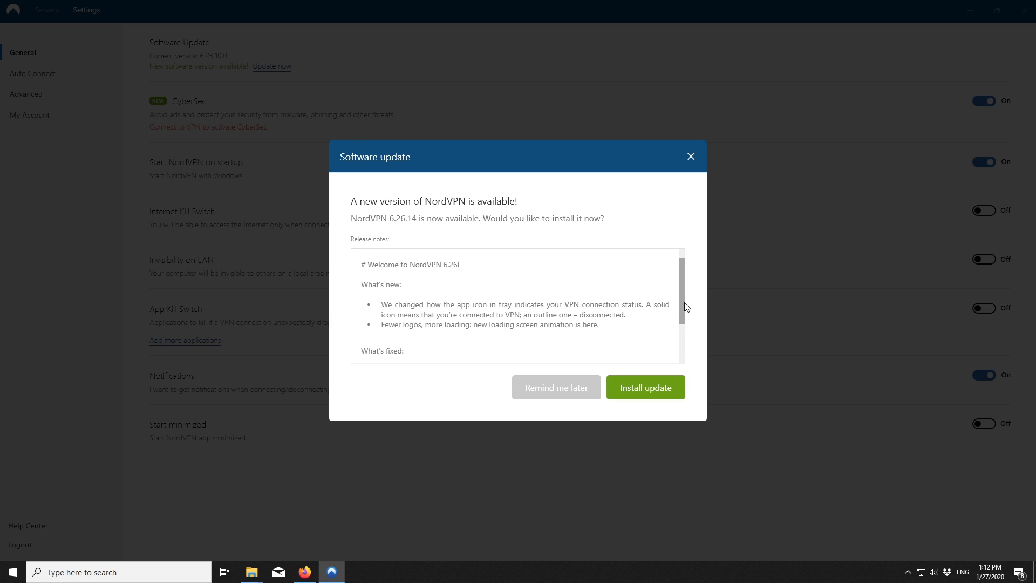
pyautogui.scroll(-3)
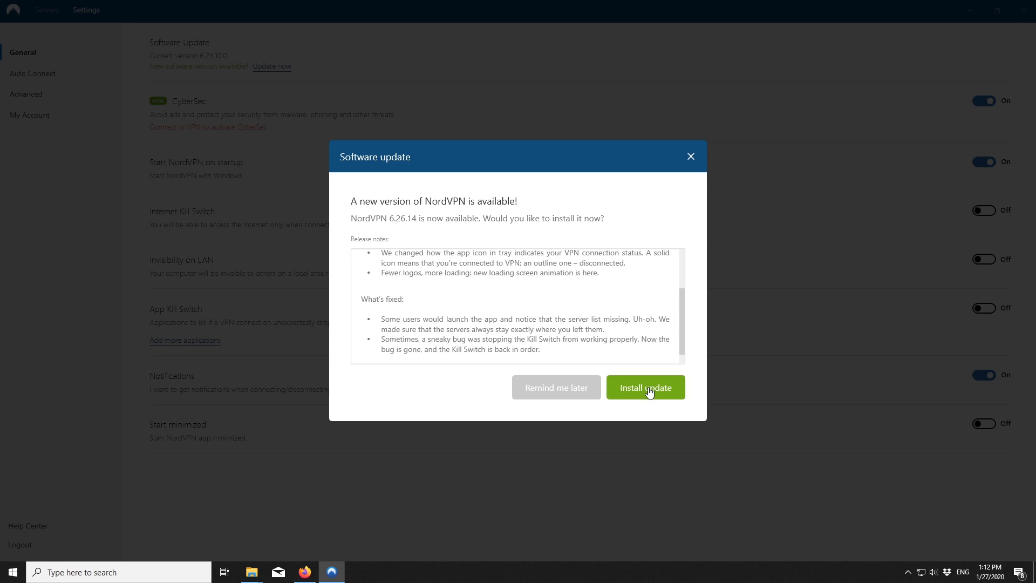
pyautogui.click(645, 387)
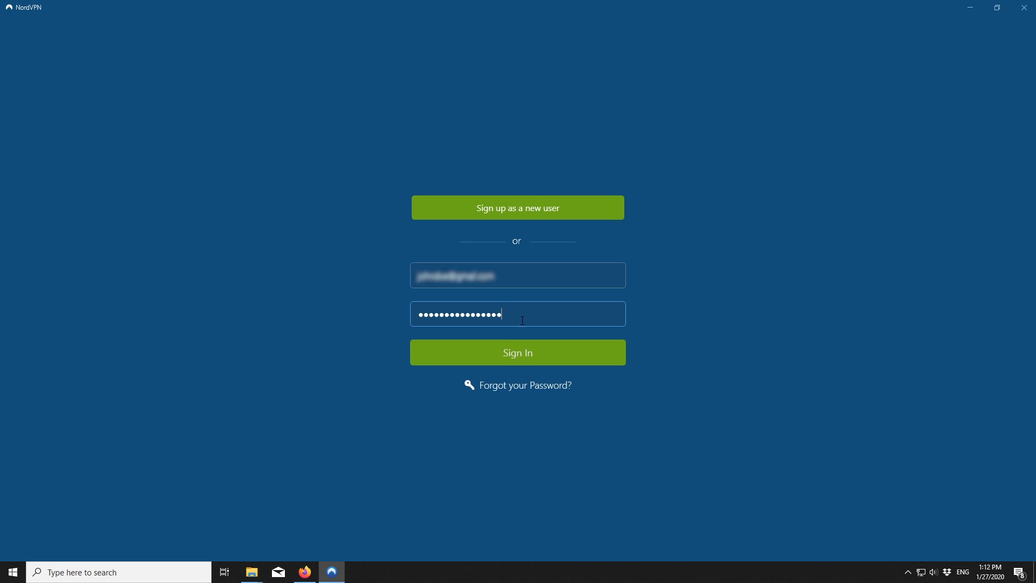
# - Try signing in, get an incorrect login data error, and start a password reset
pyautogui.click(518, 353)
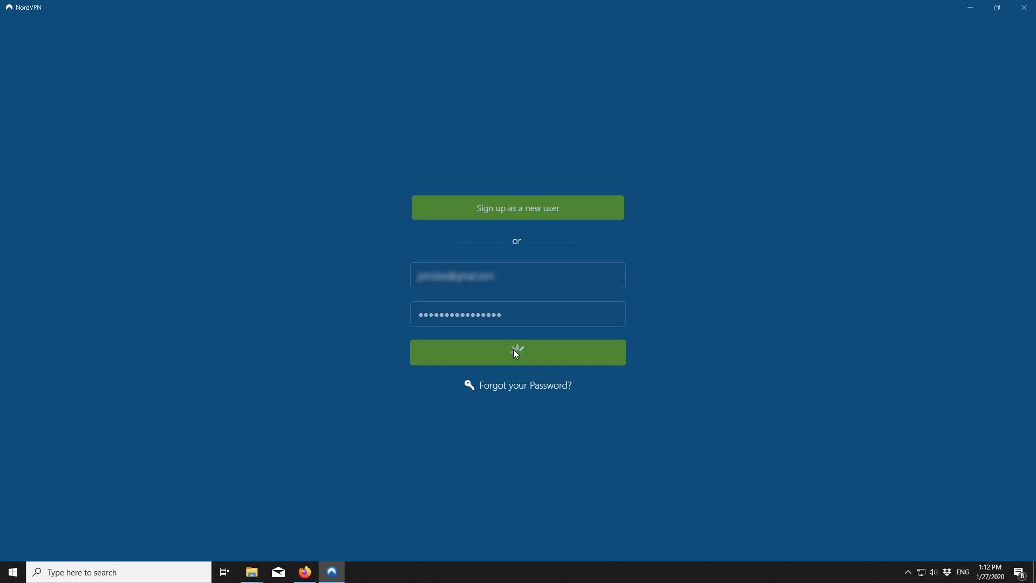
pyautogui.click(518, 351)
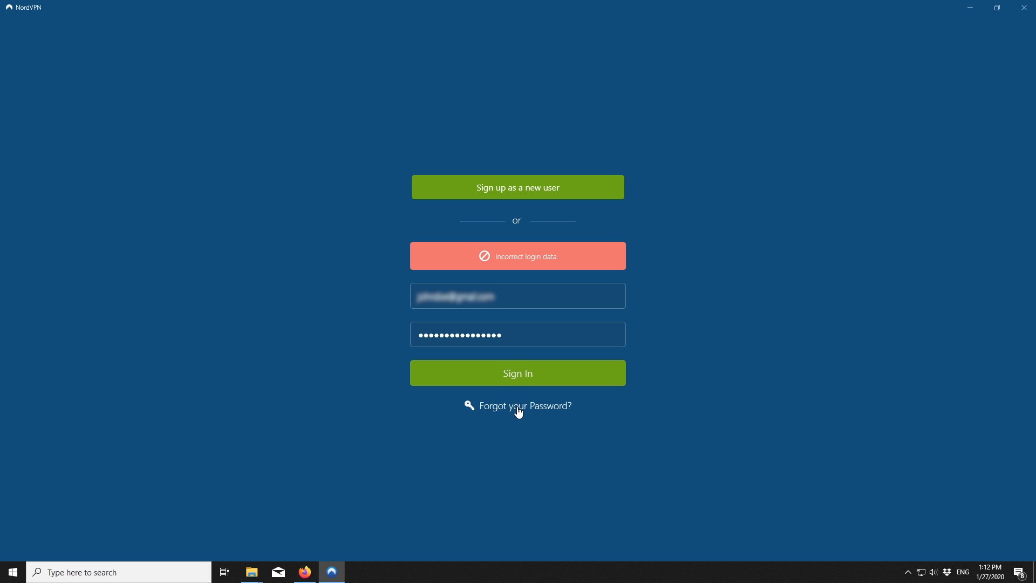
pyautogui.click(518, 406)
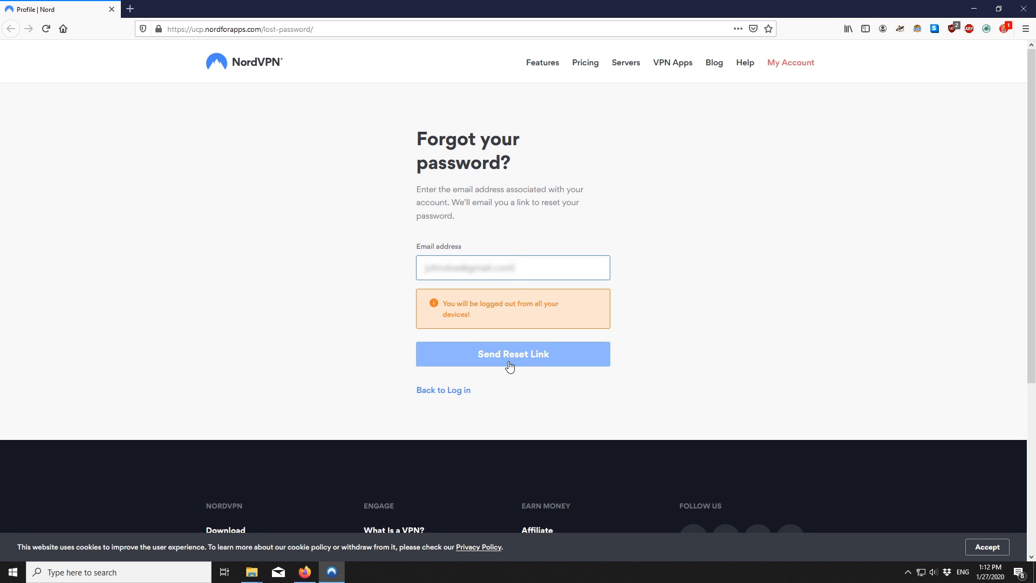
# - Send the password reset link to the account email, then open the Help support site
pyautogui.click(512, 354)
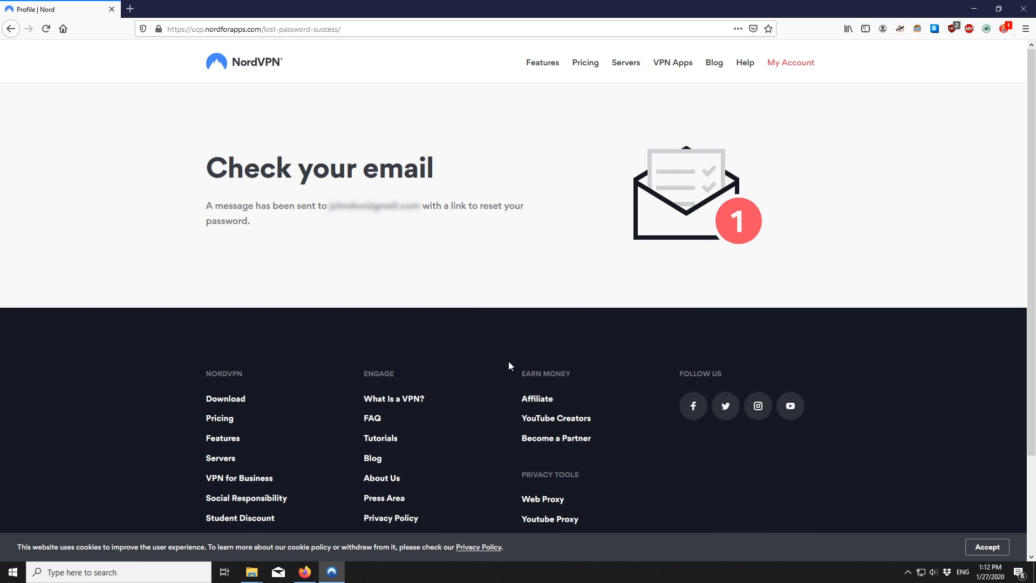
pyautogui.moveTo(744, 62)
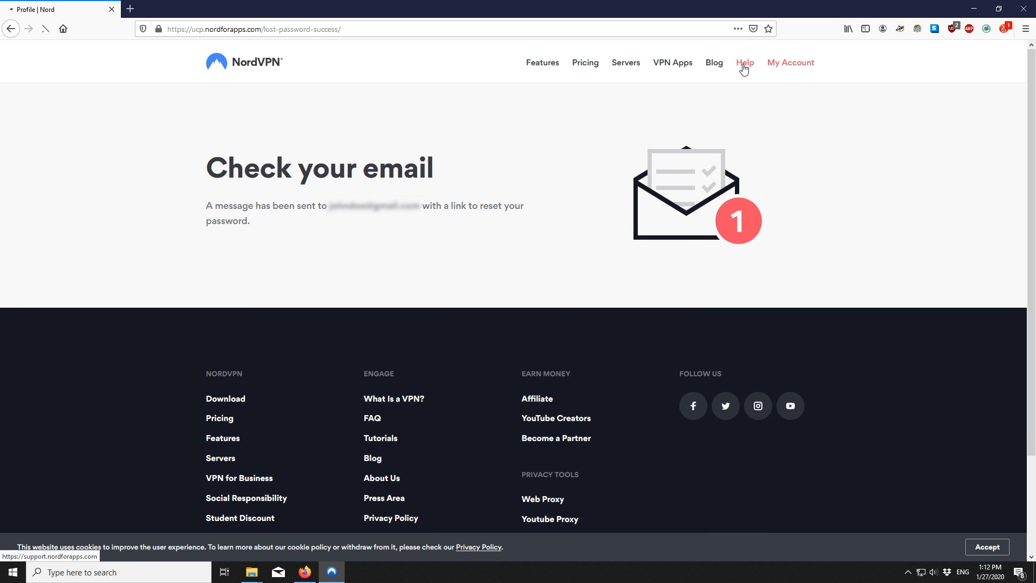
pyautogui.click(745, 62)
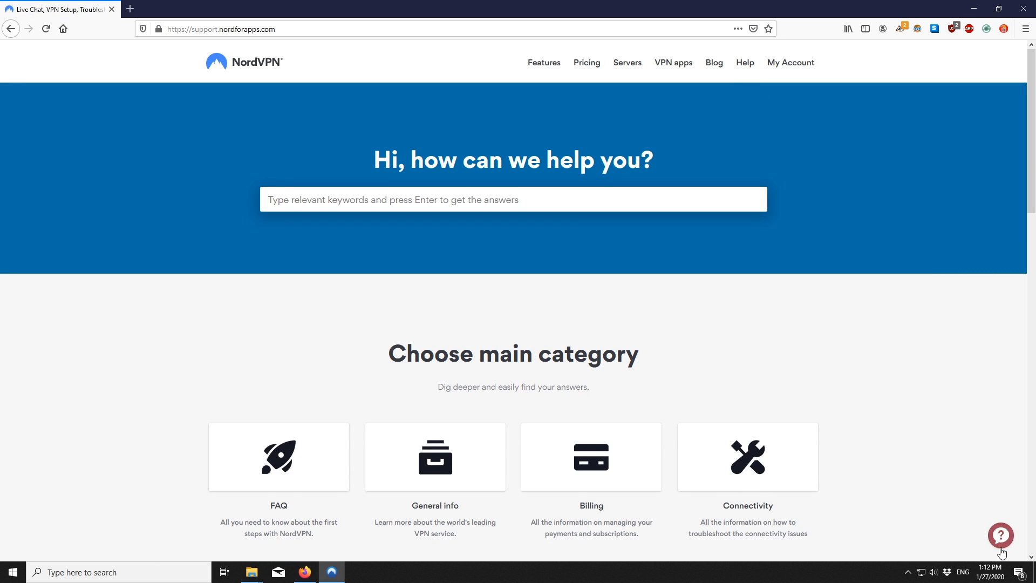
pyautogui.click(1000, 536)
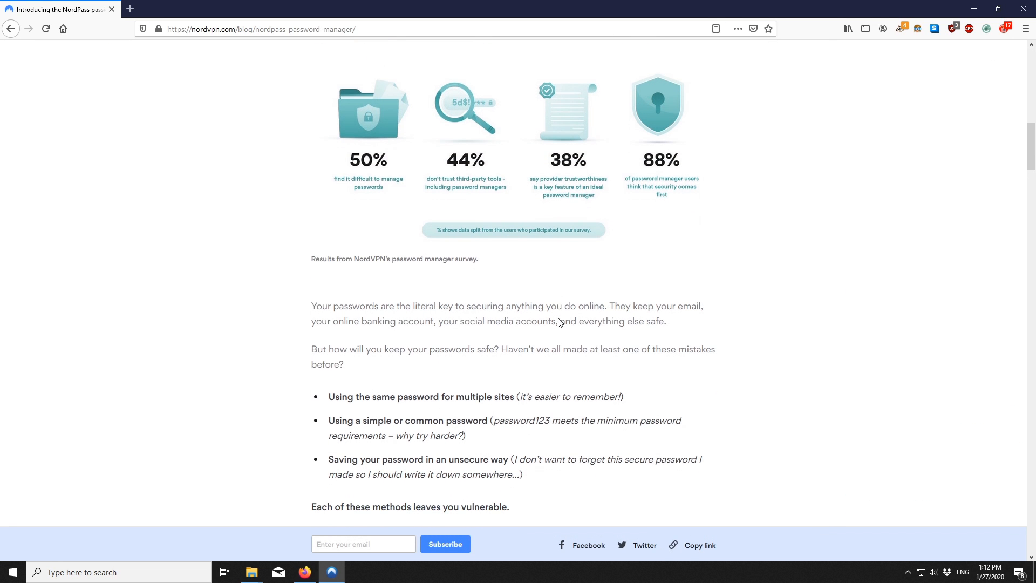
# - Read the NordPass blog article to its end and open nordpass.com in a new tab
pyautogui.scroll(-3)
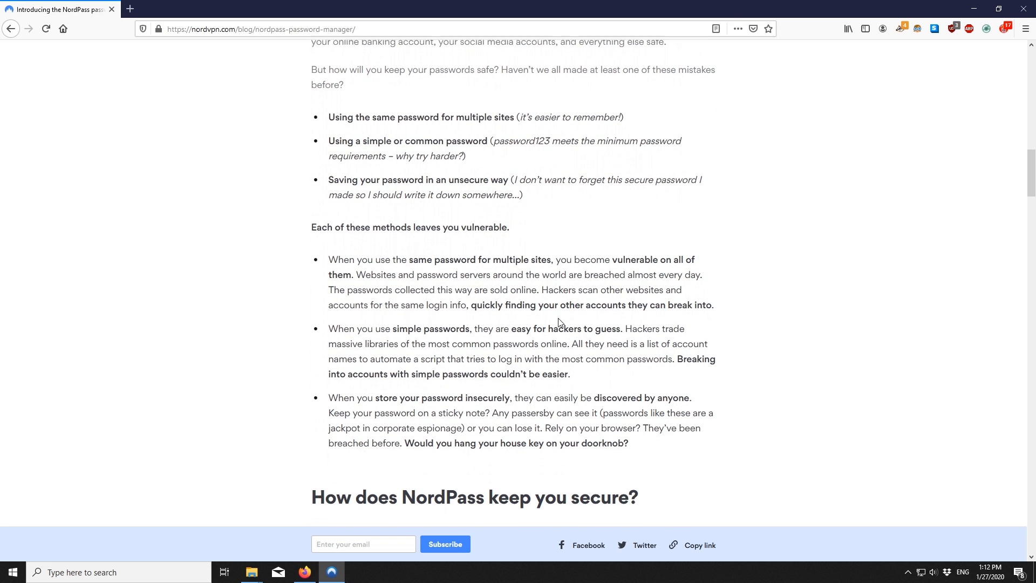
pyautogui.scroll(-3)
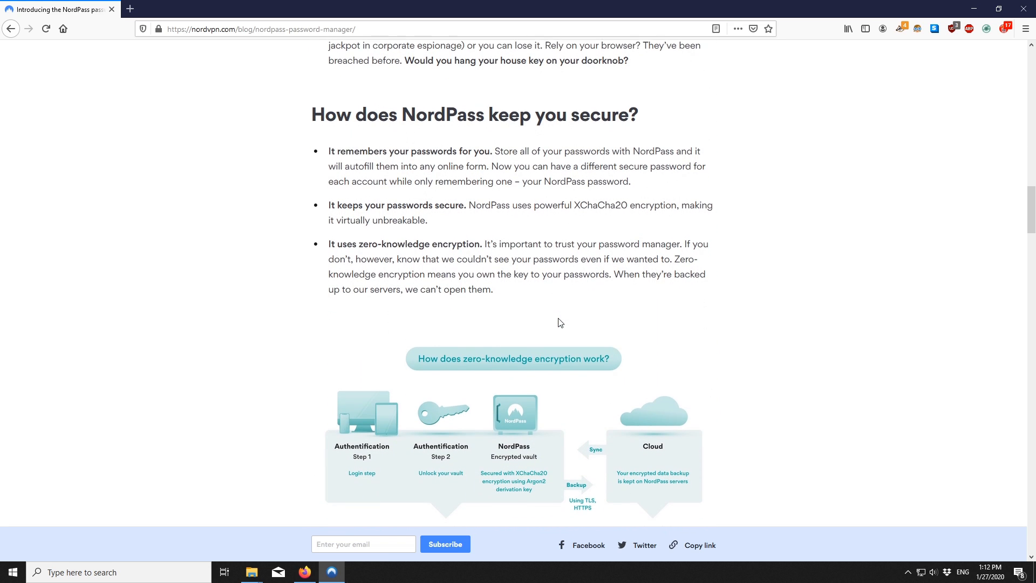
pyautogui.scroll(-3)
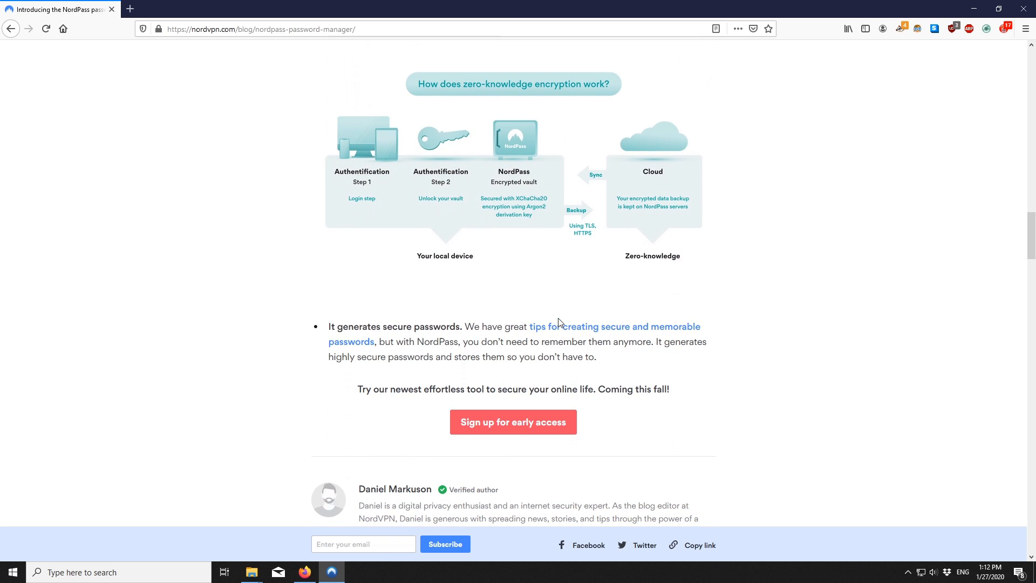
pyautogui.click(513, 421)
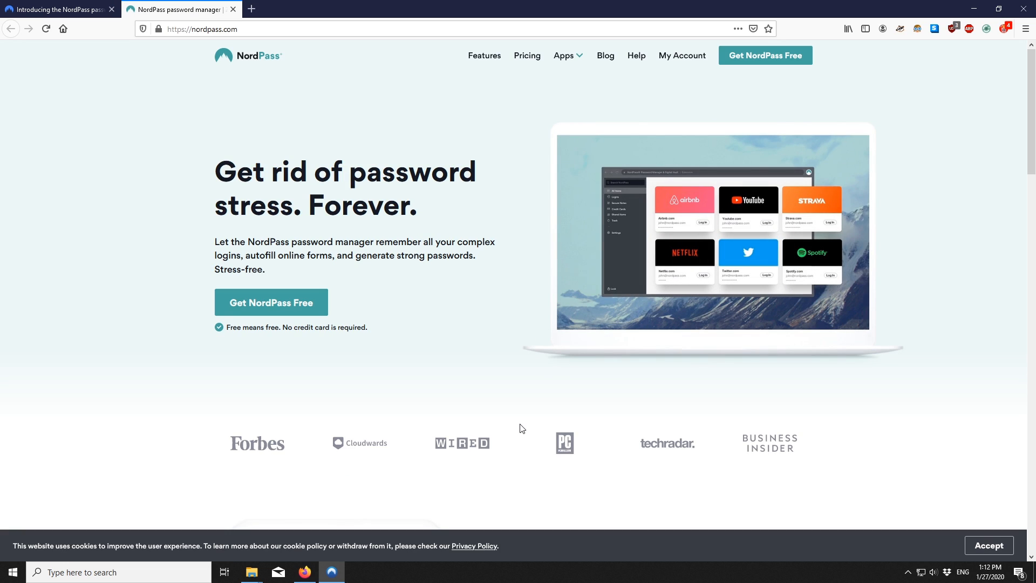